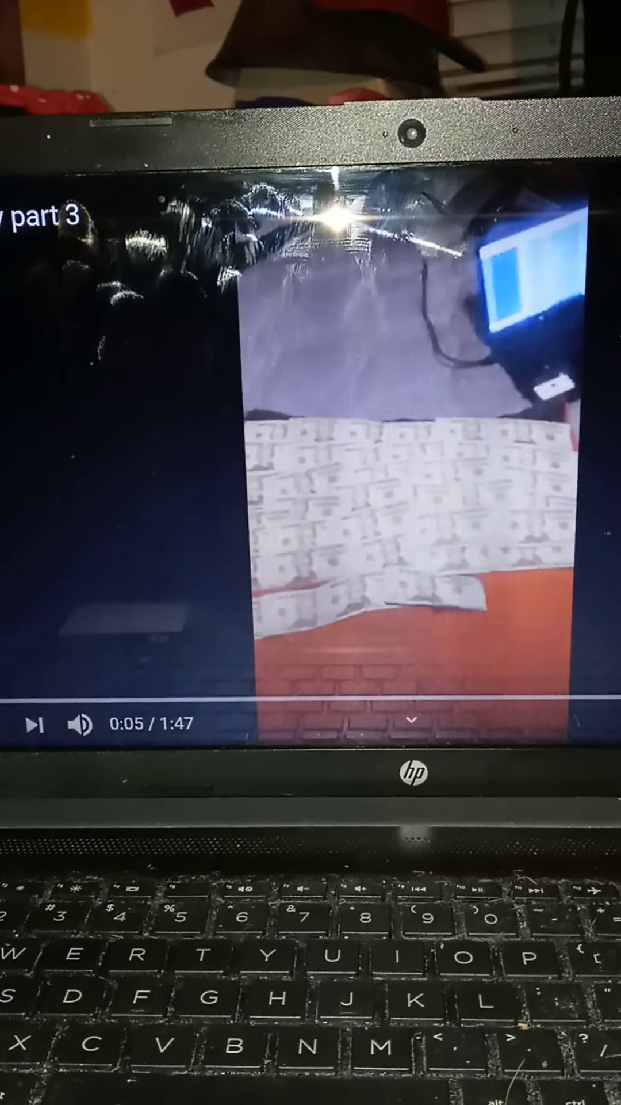
left_click(34, 735)
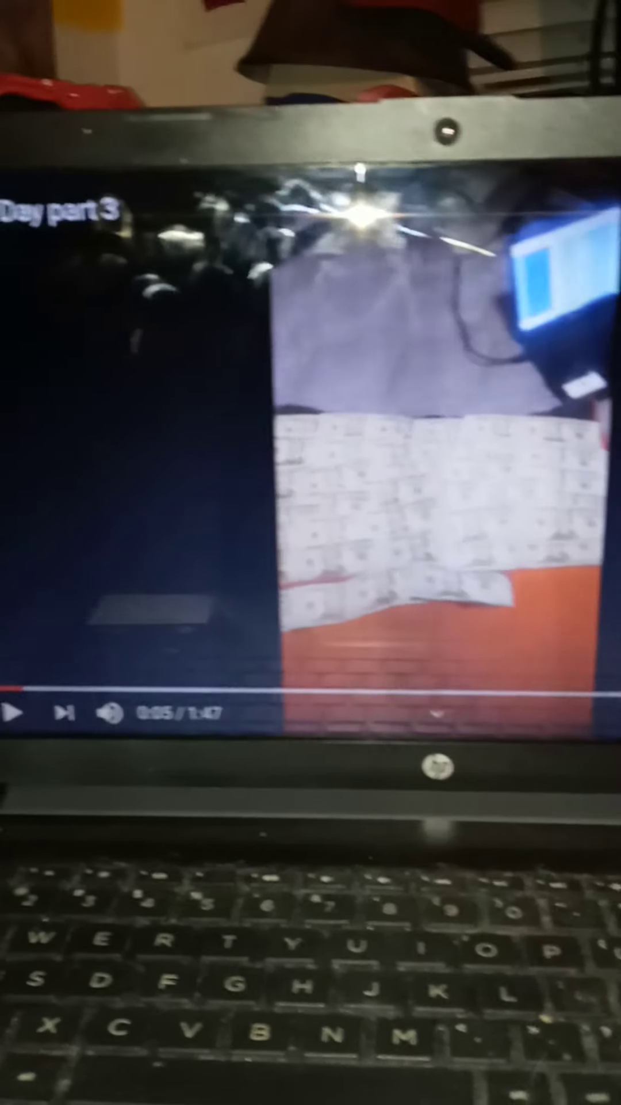